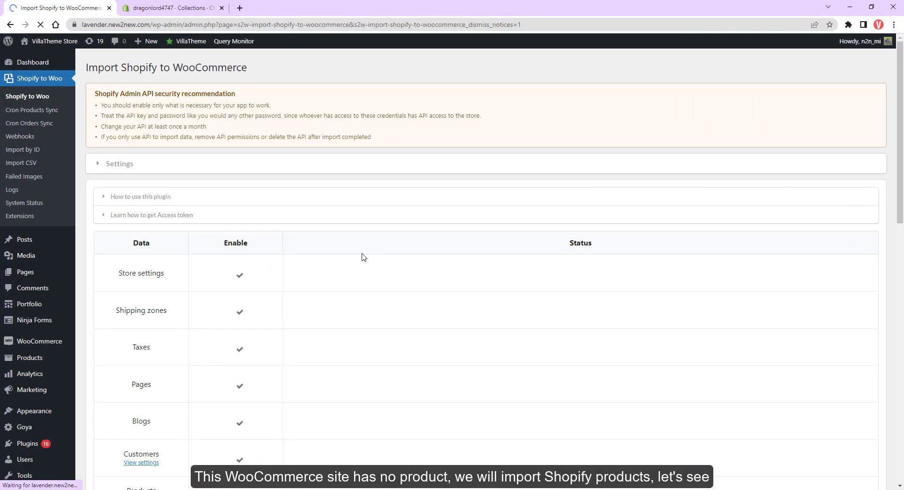
# Step: Scroll the empty WooCommerce products list to confirm it shows 'No products found'
pyautogui.scroll(-3)
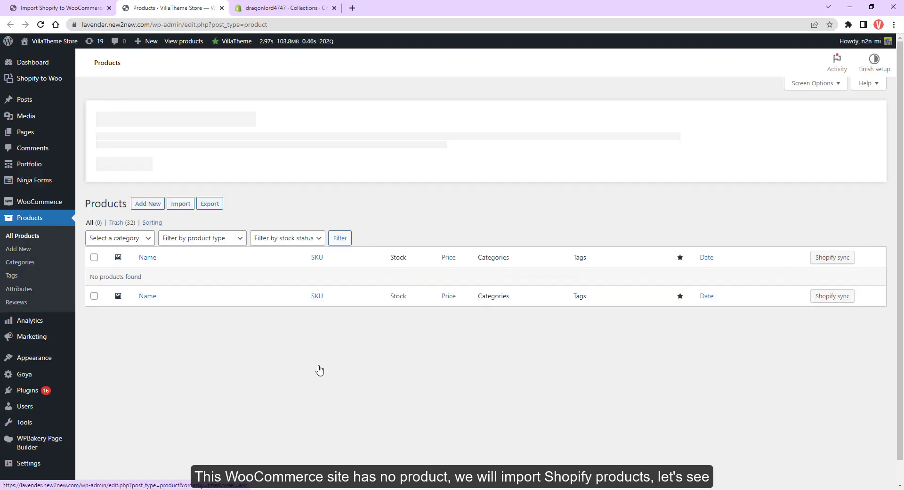
# Step: Switch to Shopify and view the Child Clothes collection, noting its collection ID
pyautogui.click(285, 7)
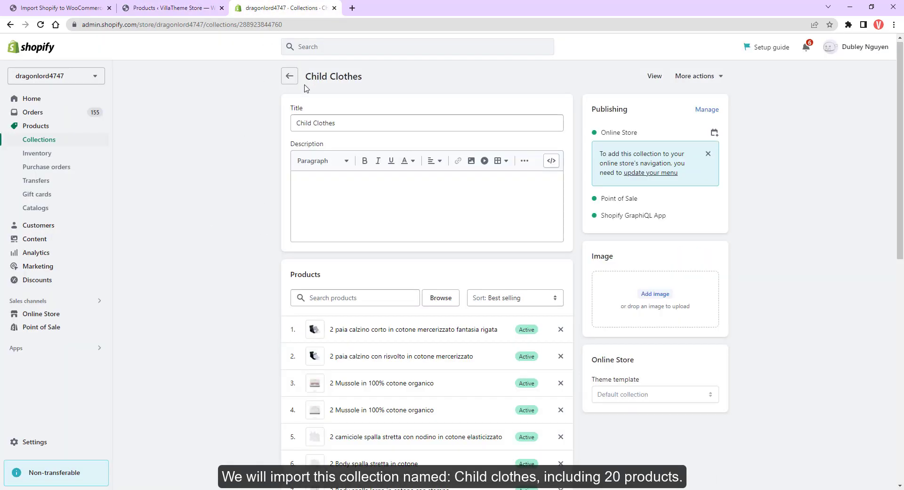
pyautogui.scroll(-3)
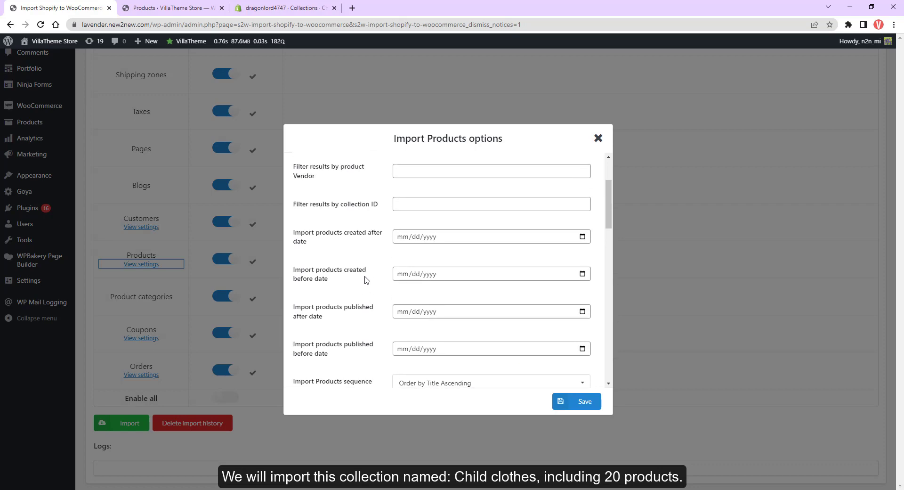
pyautogui.write('288923844760')
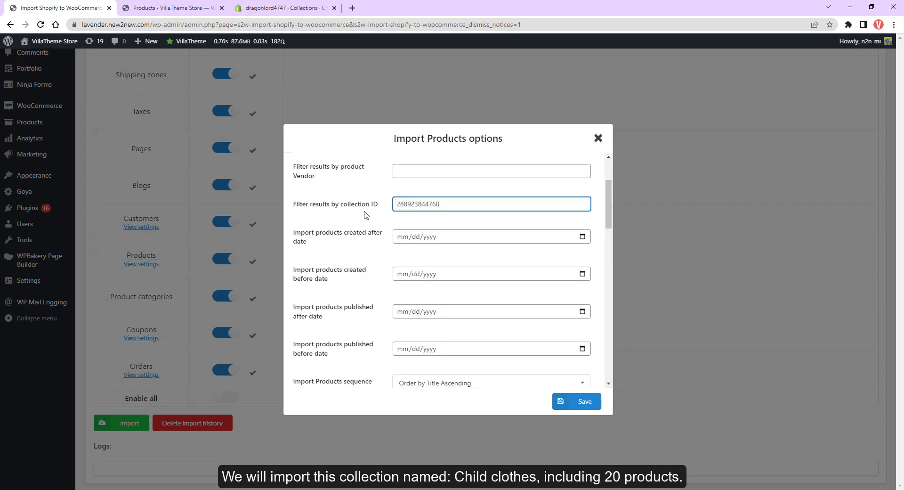
pyautogui.click(284, 8)
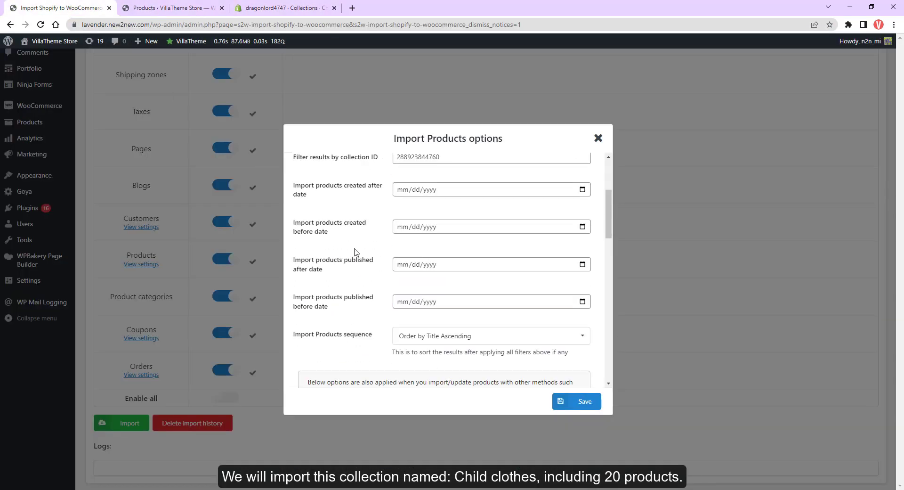
pyautogui.scroll(-3)
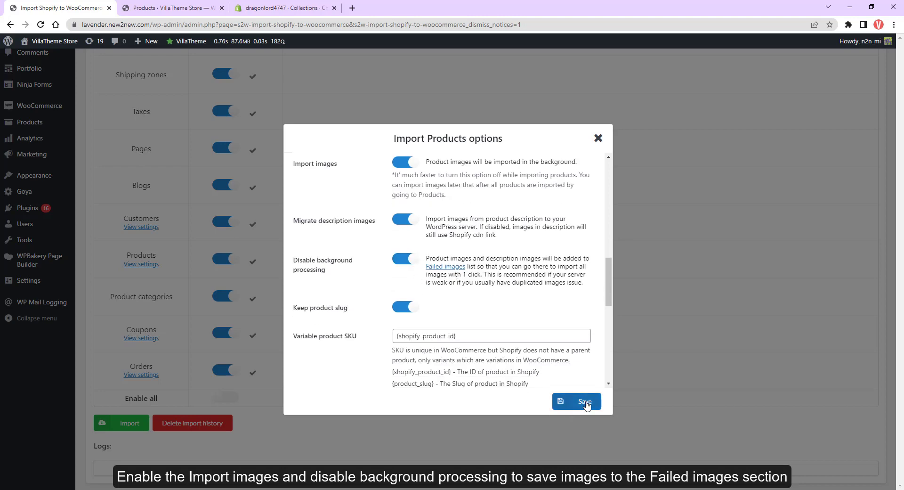
pyautogui.click(577, 402)
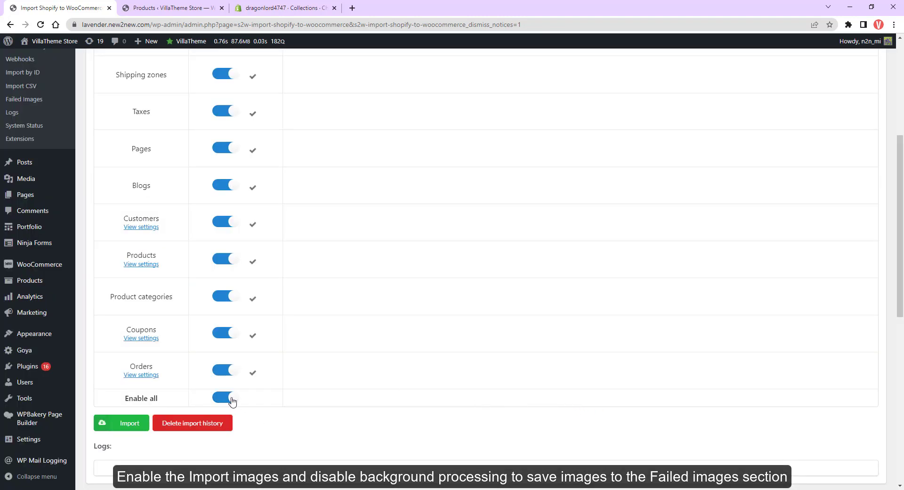
# Step: Import only Products from Shopify, wait for Completed 20/20, and dismiss the alert
pyautogui.click(224, 397)
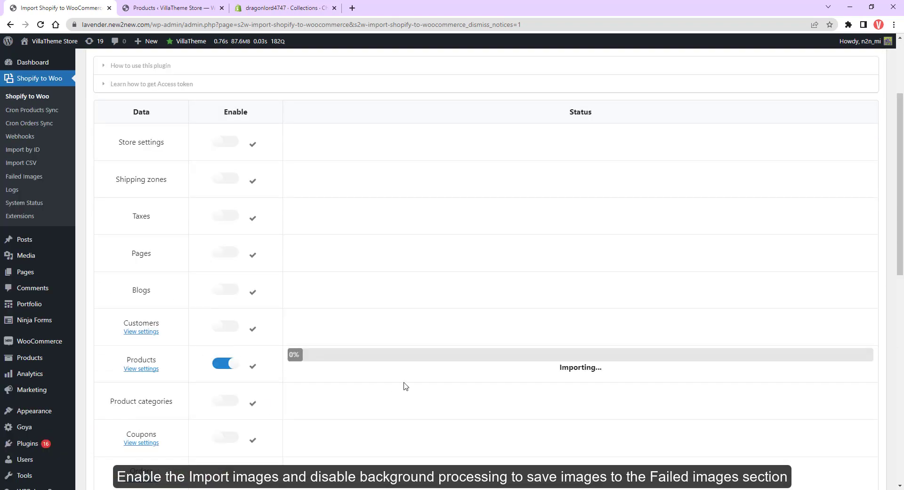
pyautogui.moveTo(394, 385)
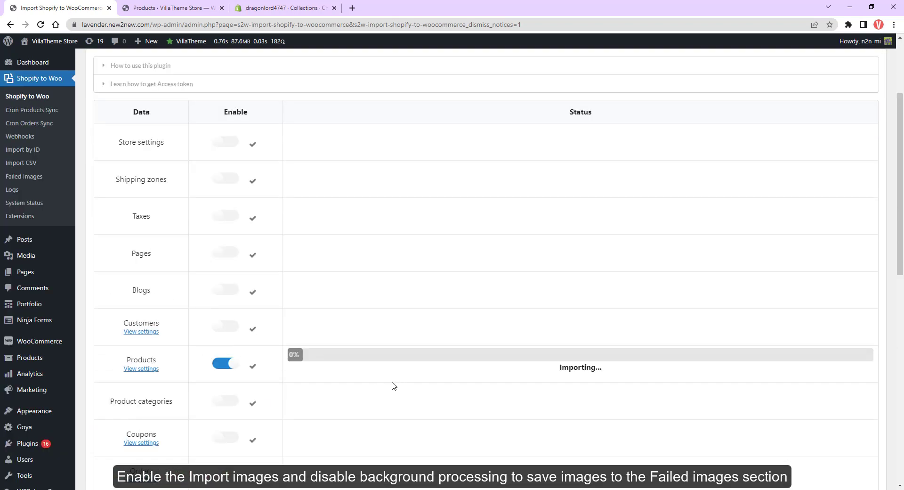
pyautogui.scroll(-3)
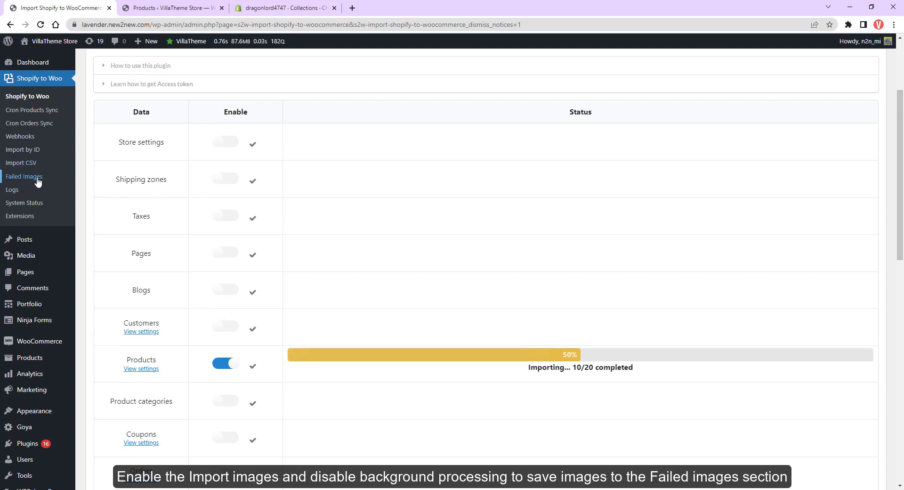
pyautogui.scroll(-3)
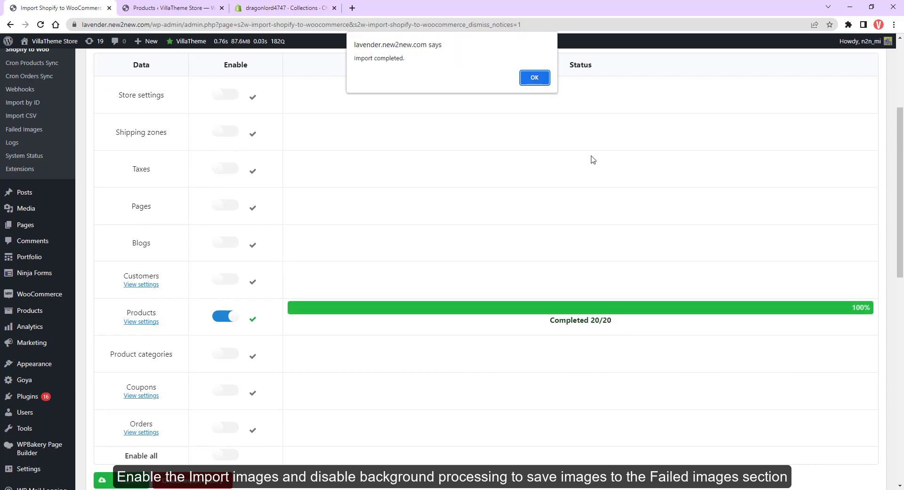
pyautogui.click(534, 78)
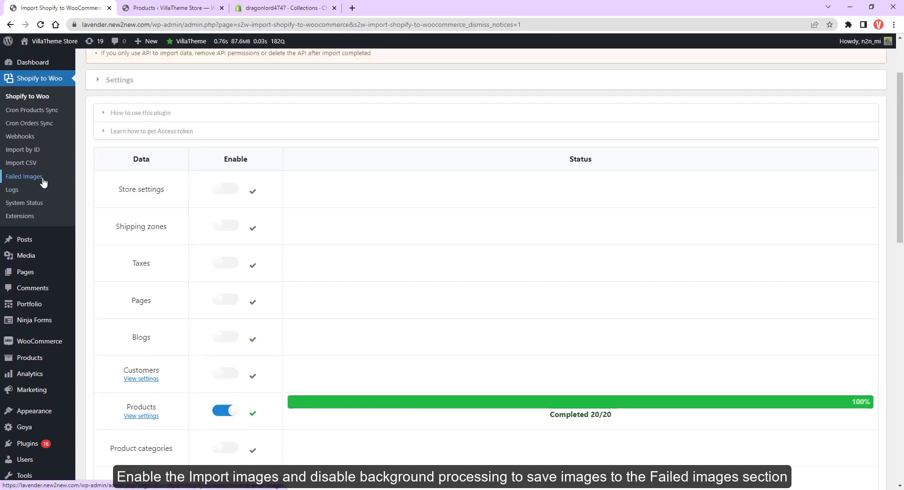
# Step: Look at an imported product's edit page, then list the 42 failed images
pyautogui.click(24, 176)
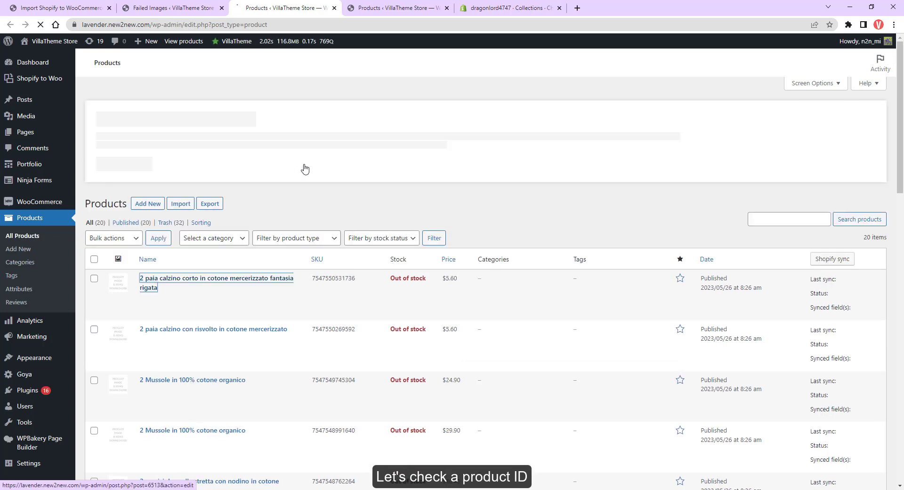
pyautogui.click(216, 283)
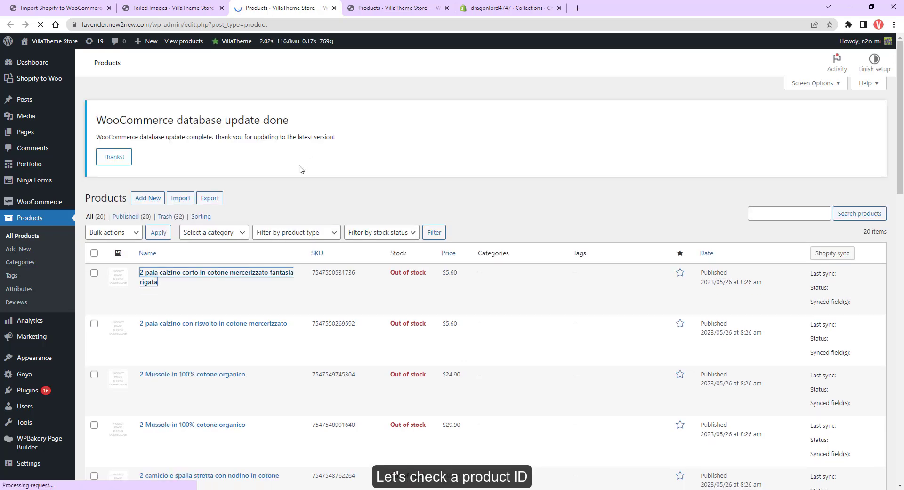
pyautogui.click(216, 272)
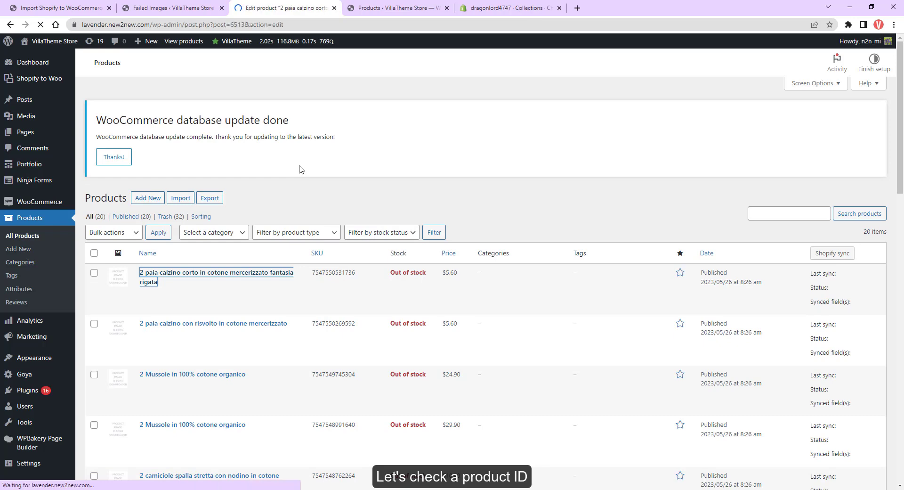
pyautogui.click(216, 272)
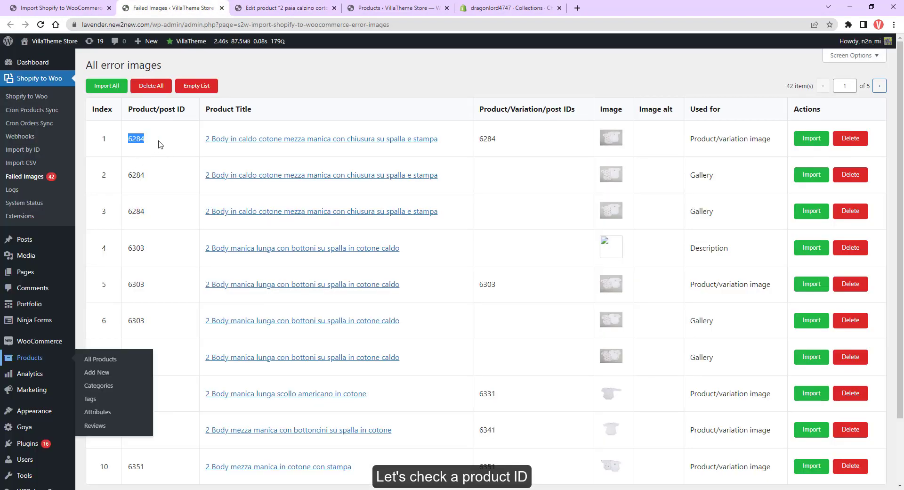
pyautogui.click(283, 8)
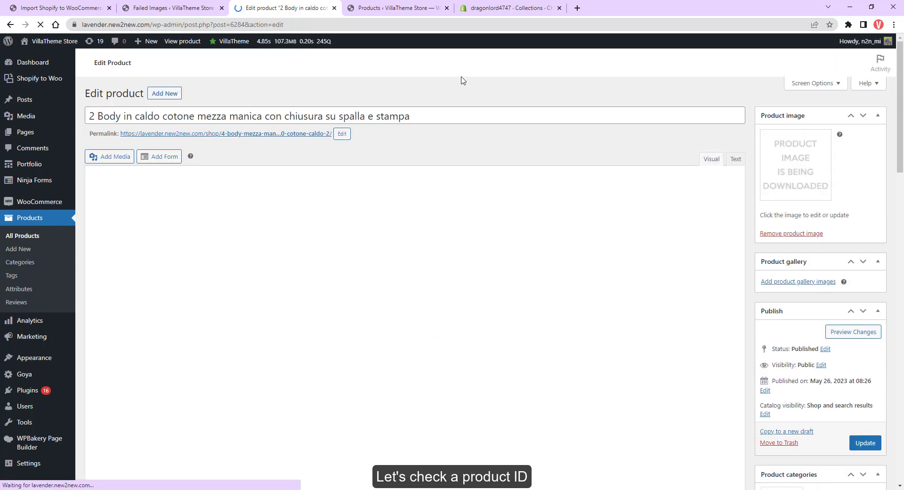
pyautogui.scroll(-3)
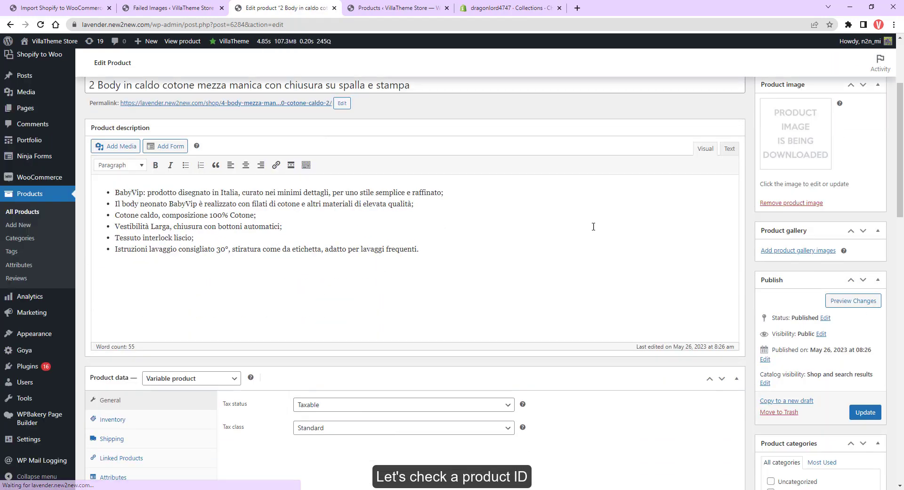
pyautogui.scroll(-3)
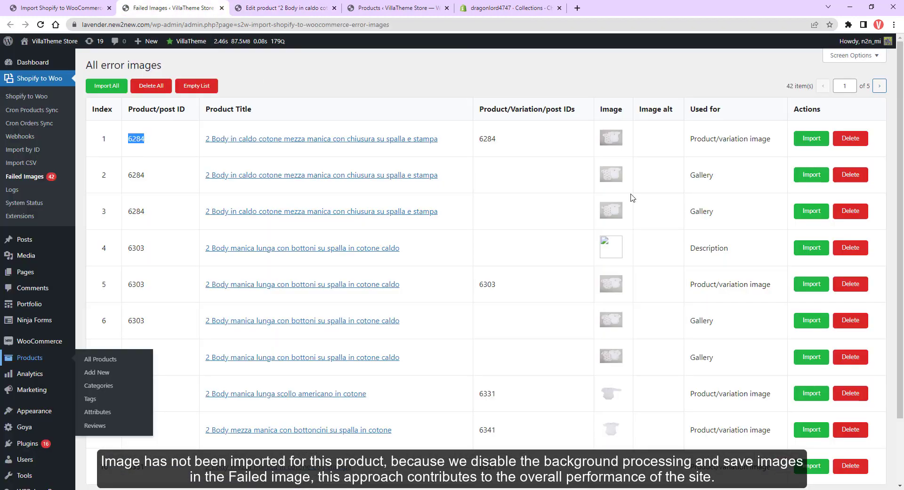
# Step: Import product 6284's main image and its two gallery images from Failed Images
pyautogui.click(811, 138)
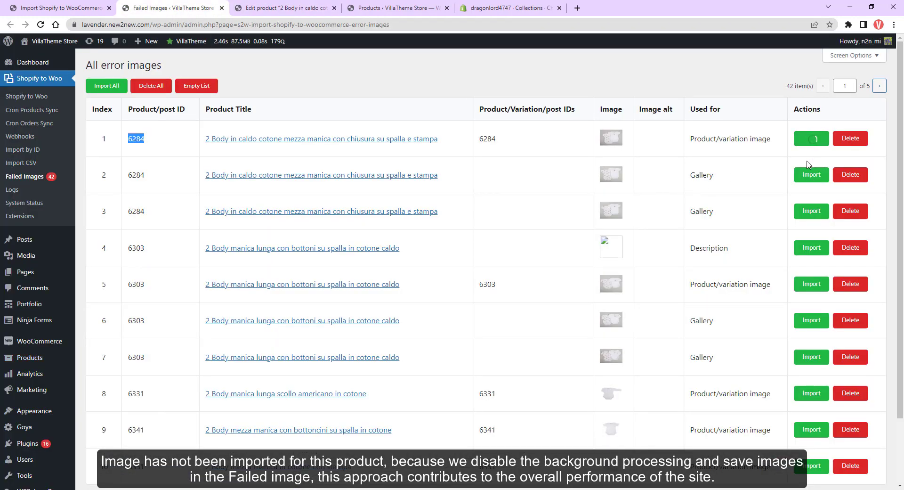
pyautogui.click(811, 175)
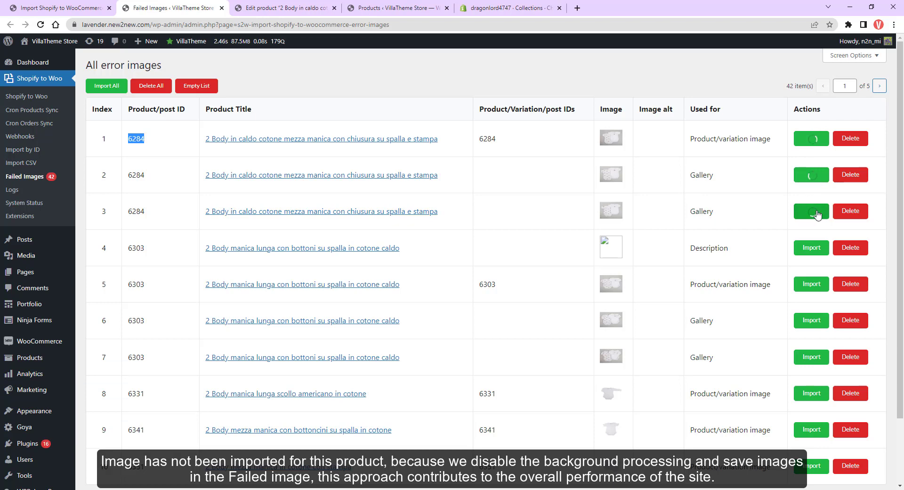
pyautogui.click(810, 211)
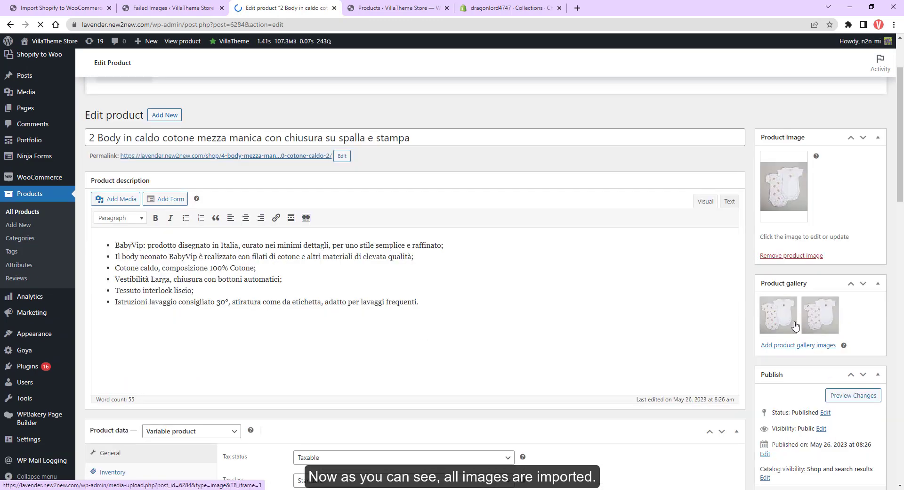
# Step: Check product 6284's image, gallery and variations, then select its title to copy
pyautogui.scroll(-3)
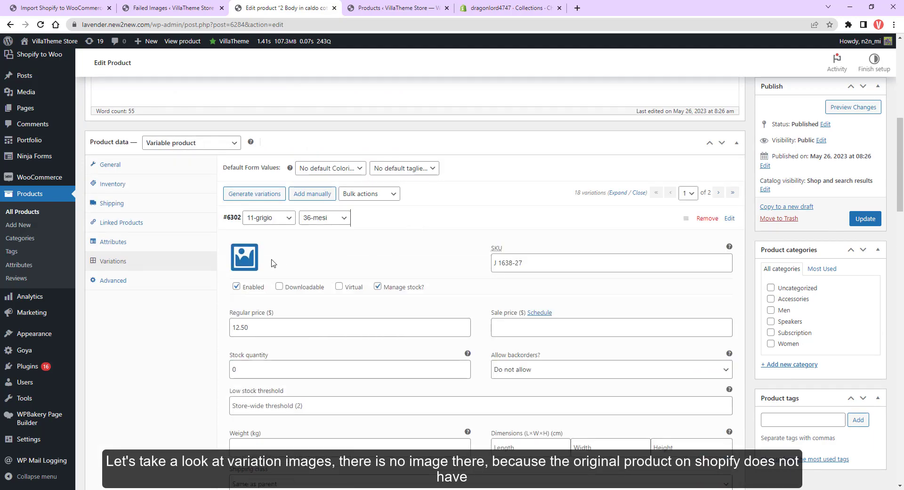
pyautogui.scroll(-3)
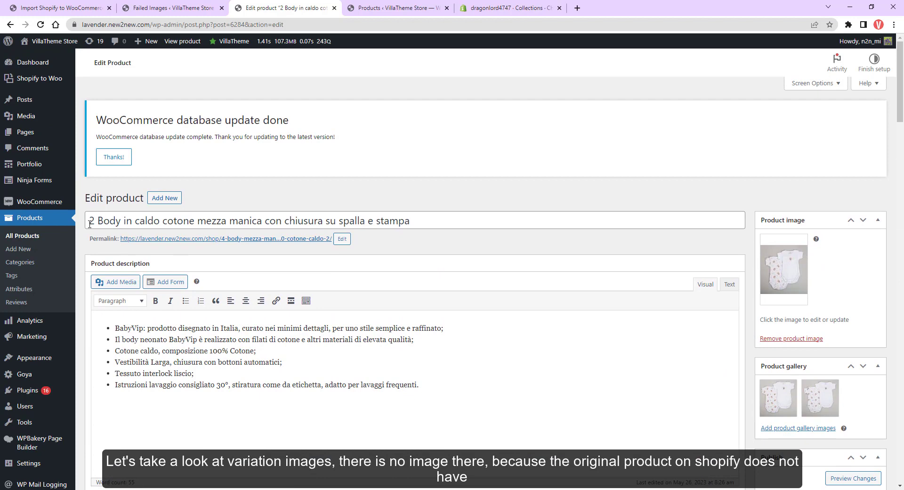
pyautogui.tripleClick(248, 221)
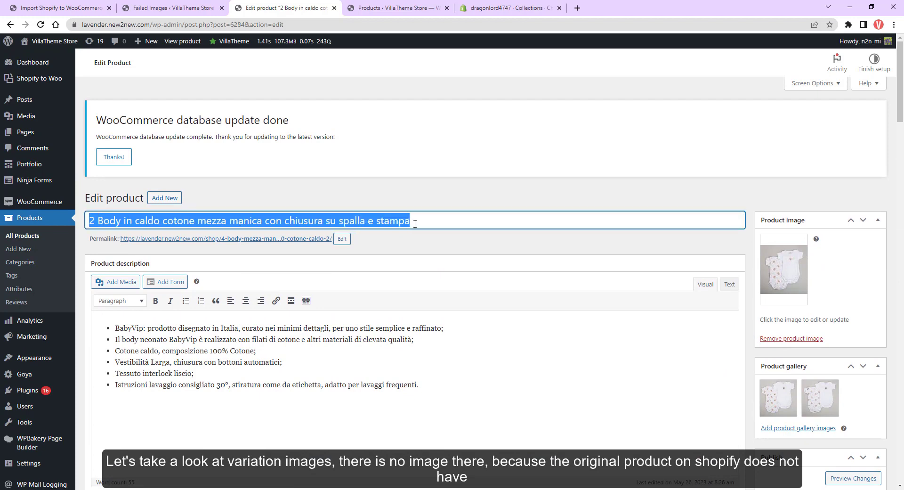
# Step: Search Shopify products for '2 Body in caldo cotone mezza manica con chiusura su spalla e stampa'
pyautogui.click(510, 8)
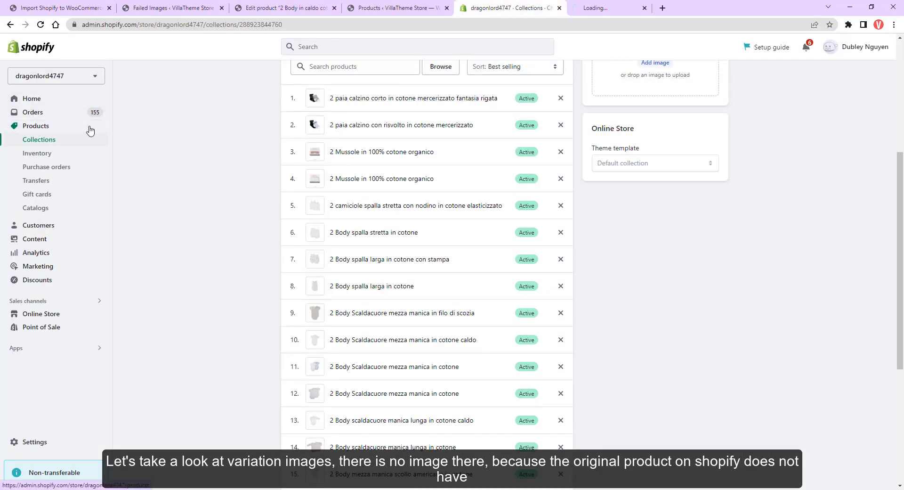
pyautogui.click(35, 126)
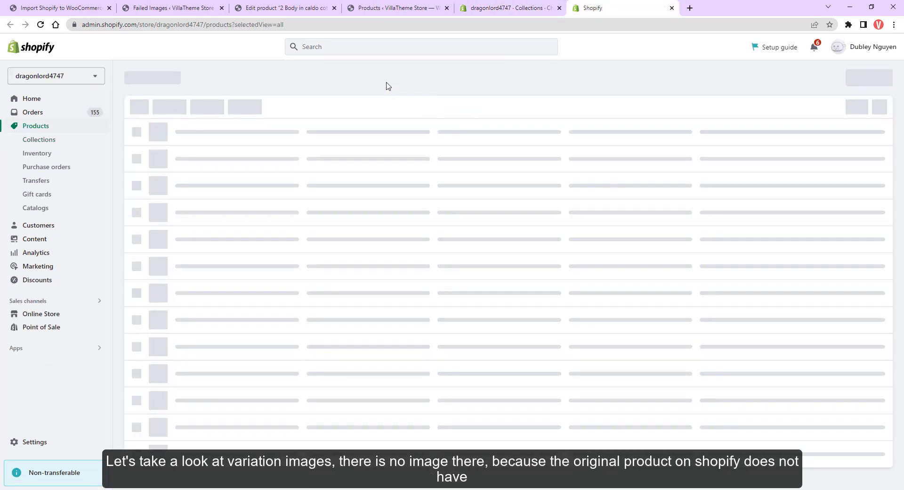
pyautogui.write('2 Body in caldo cotone mezza manica con chiusura su spalla e stampa')
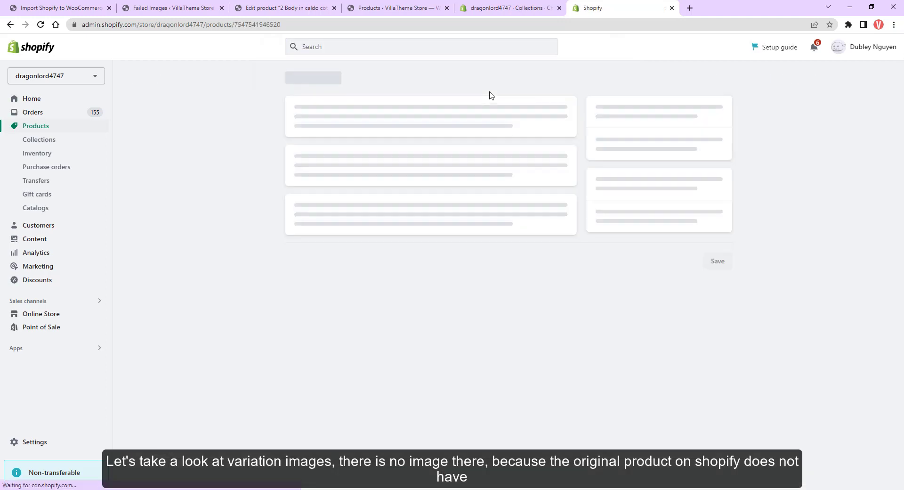
pyautogui.moveTo(509, 106)
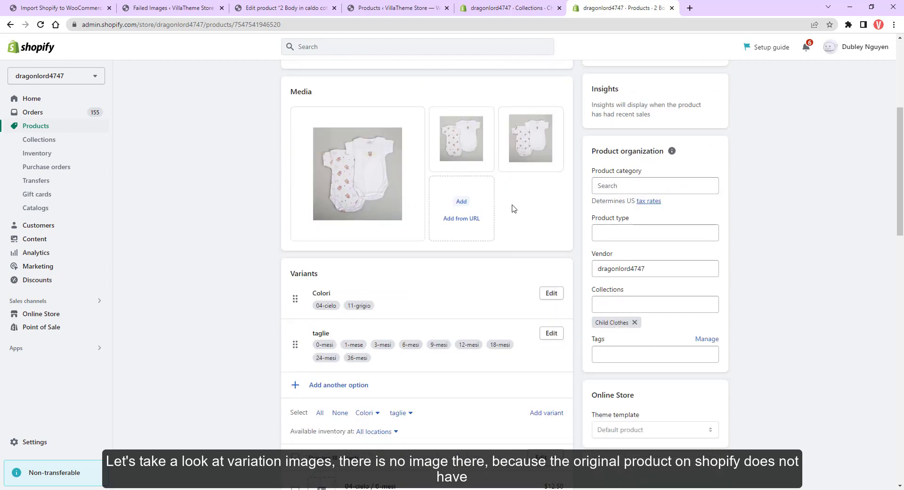
# Step: Scroll to the product's 18 variants, all without images, briefly checking WooCommerce products
pyautogui.scroll(-3)
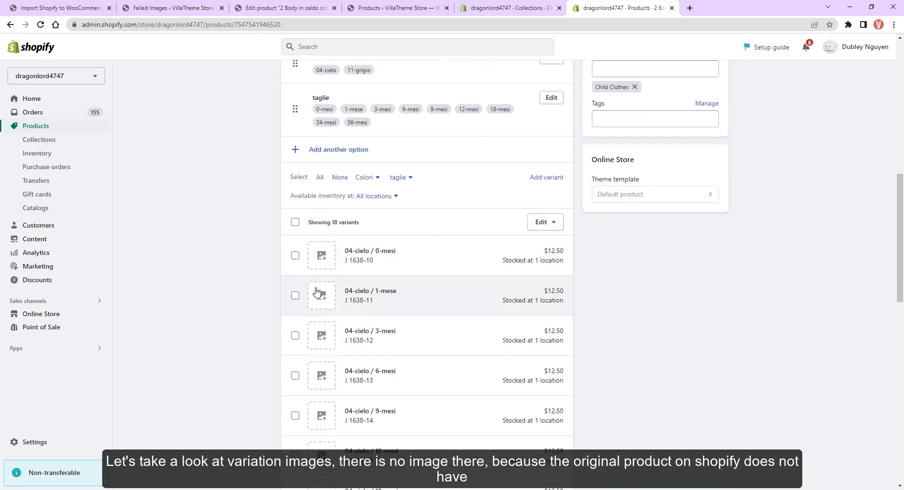
pyautogui.scroll(-3)
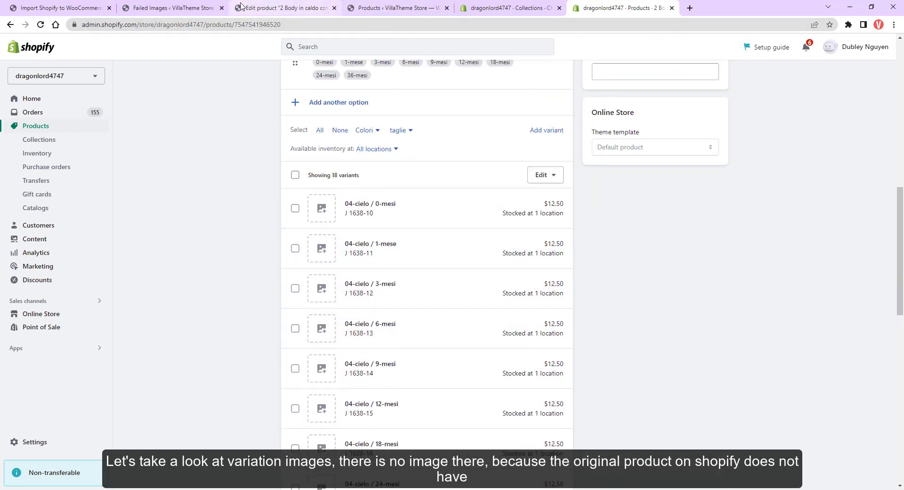
pyautogui.click(282, 8)
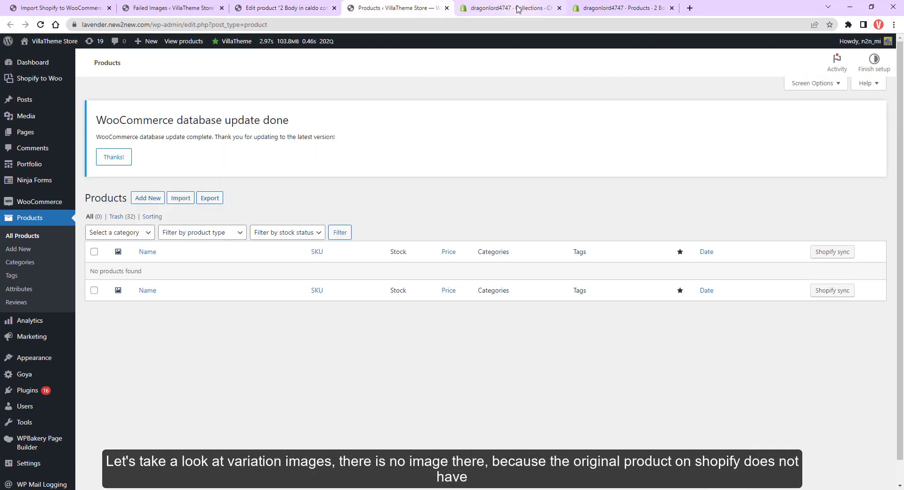
pyautogui.click(620, 8)
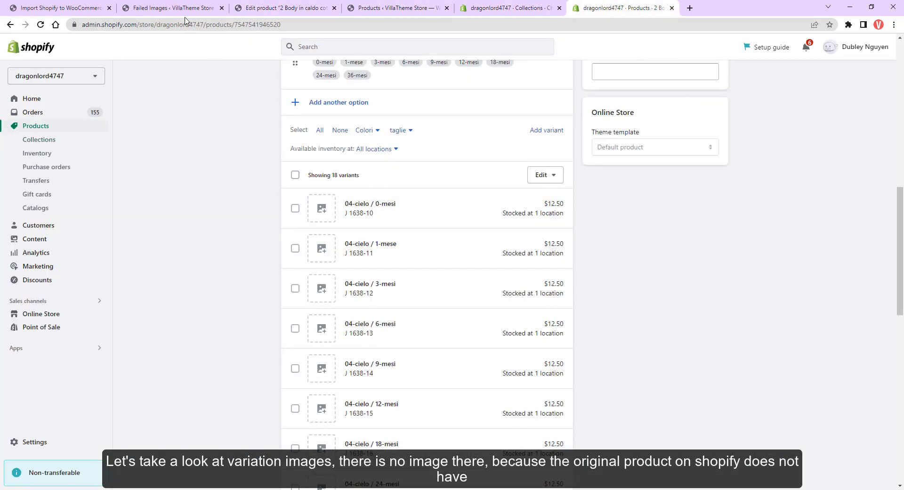
# Step: Open '2 Body manica lunga con bottoni su spalla in cotone caldo' and inspect its broken description image
pyautogui.click(171, 7)
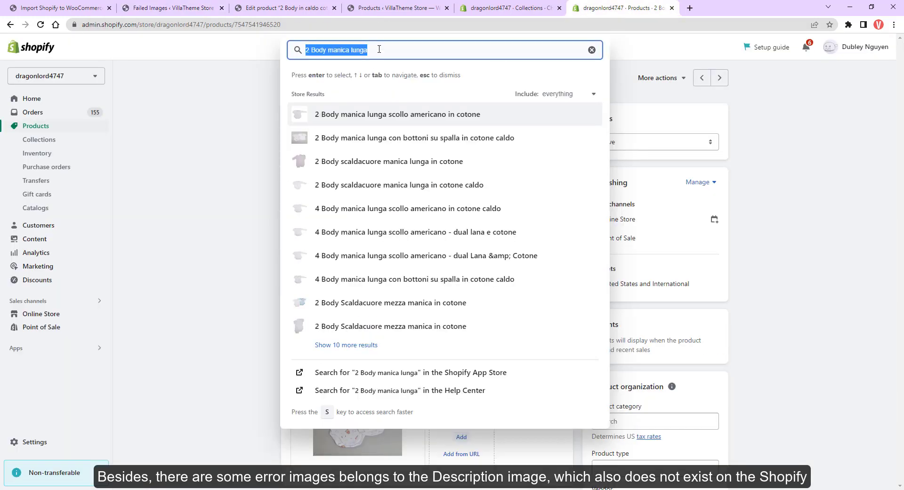
pyautogui.click(414, 137)
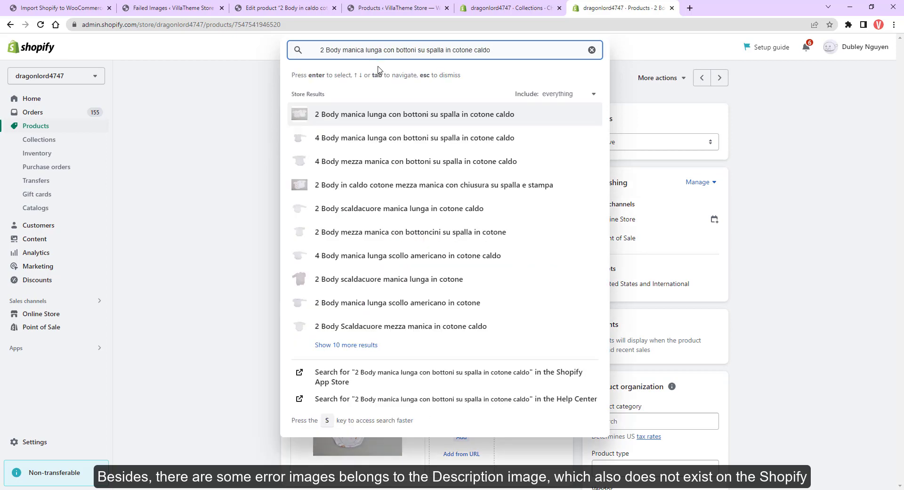
pyautogui.click(414, 114)
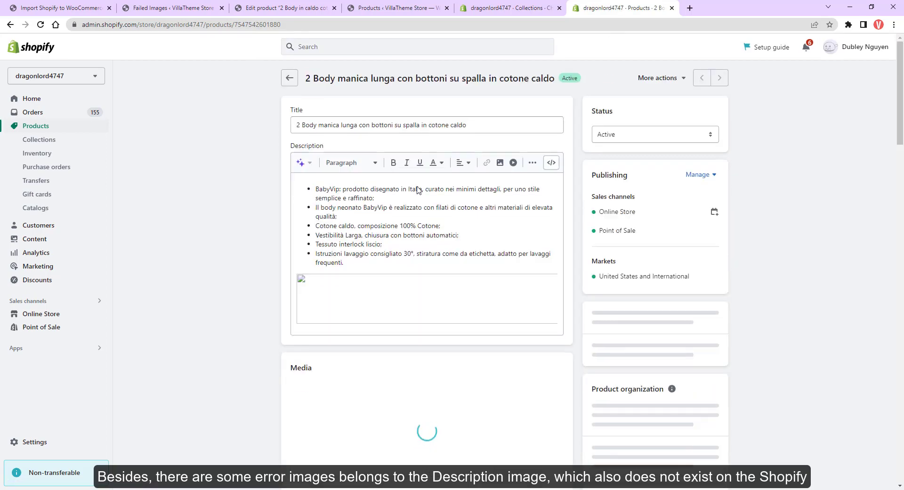
pyautogui.scroll(-3)
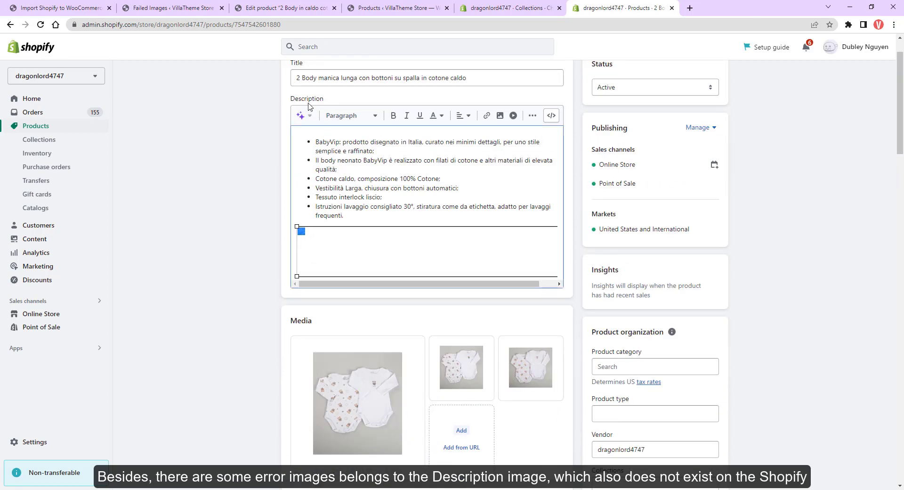
pyautogui.click(171, 7)
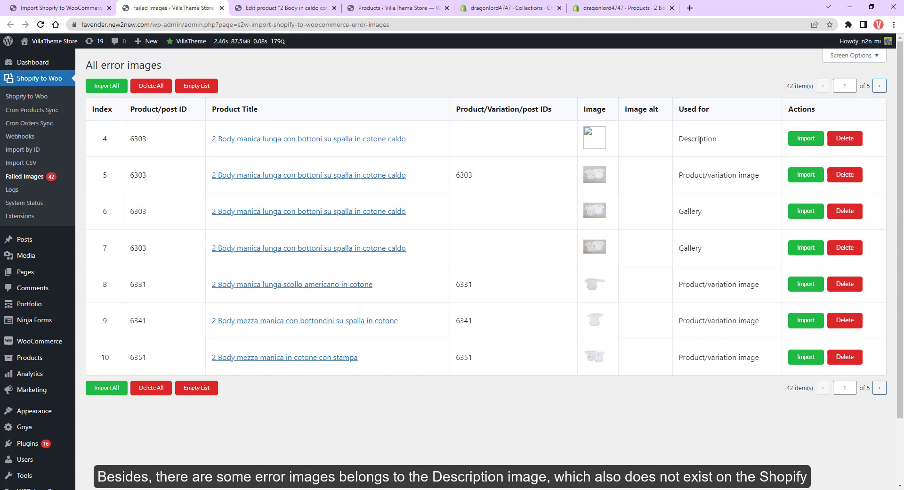
pyautogui.click(510, 8)
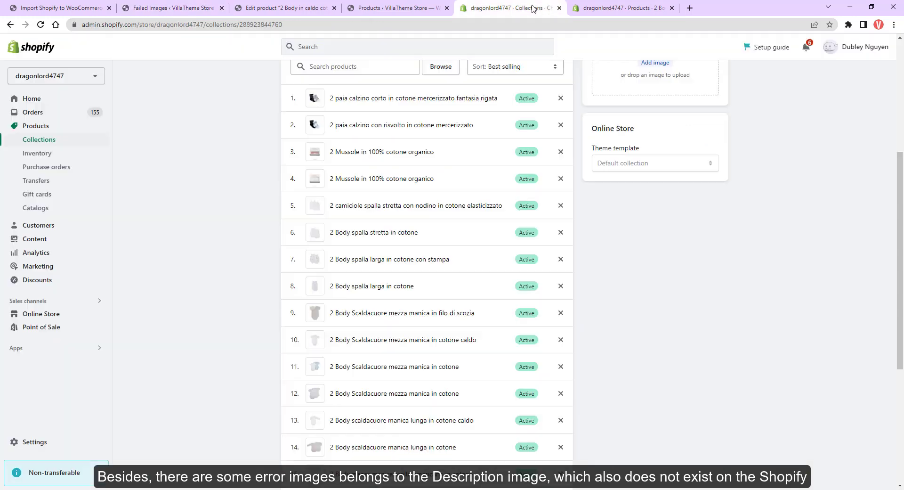
# Step: Raise Failed Images items per page in Screen Options so all 39 fit
pyautogui.click(622, 8)
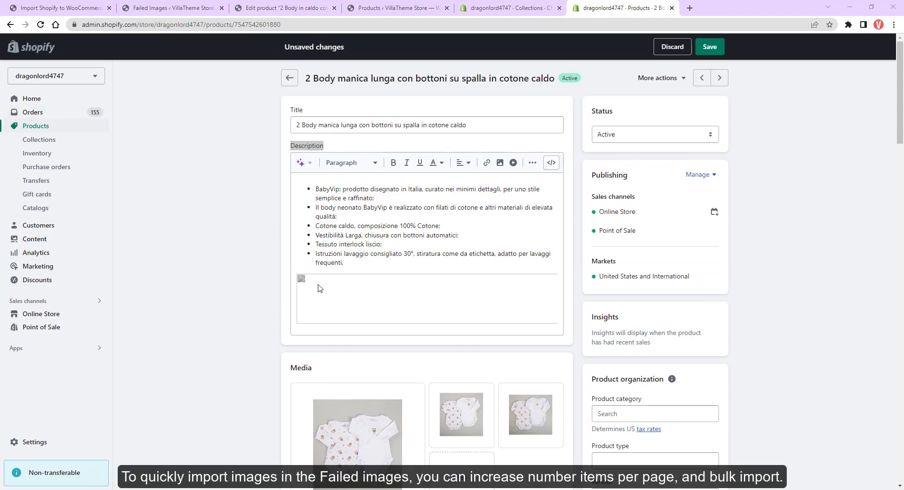
pyautogui.click(170, 7)
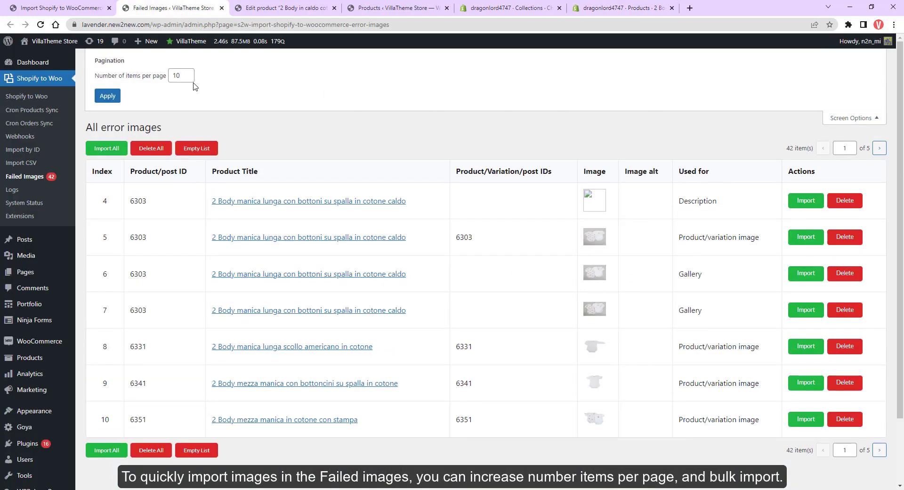
pyautogui.click(178, 75)
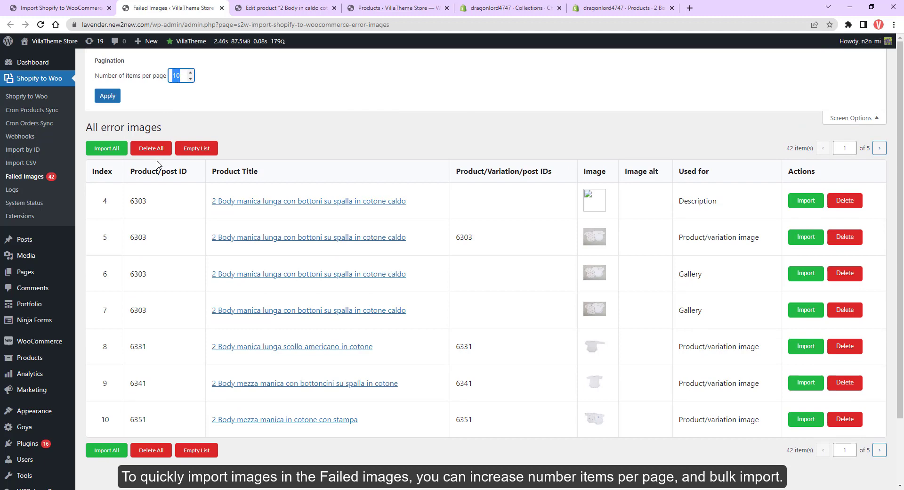
pyautogui.click(107, 96)
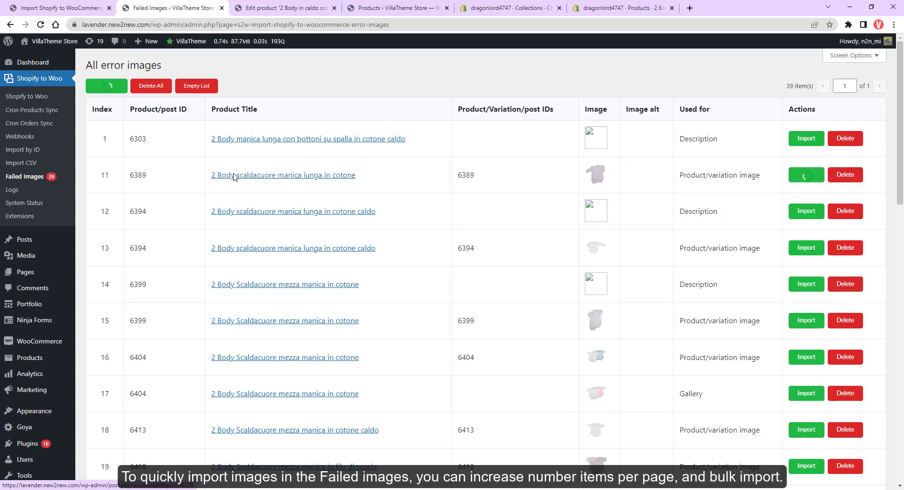
# Step: Run Import All on the failed images until only three Description image entries remain
pyautogui.click(806, 174)
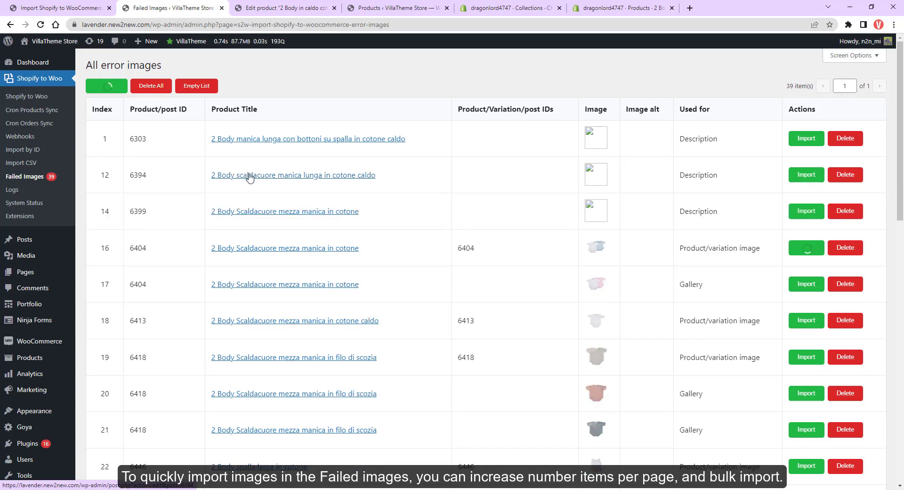
pyautogui.click(806, 247)
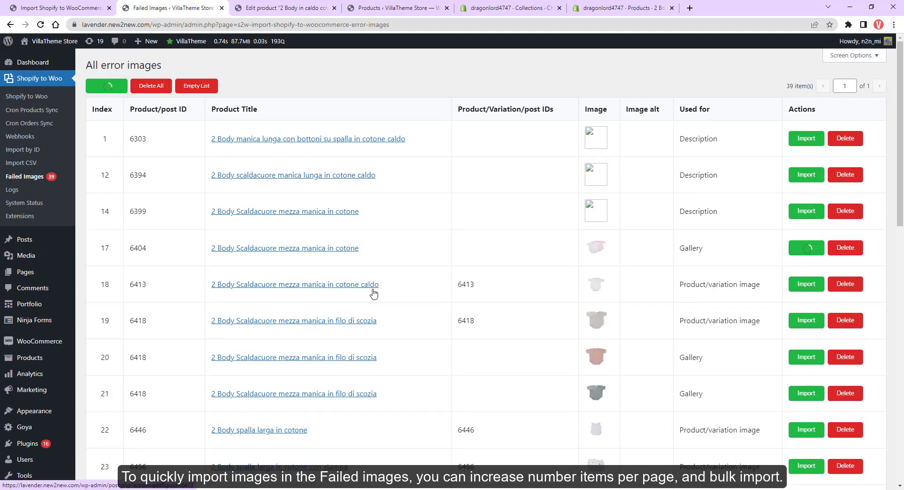
pyautogui.scroll(-3)
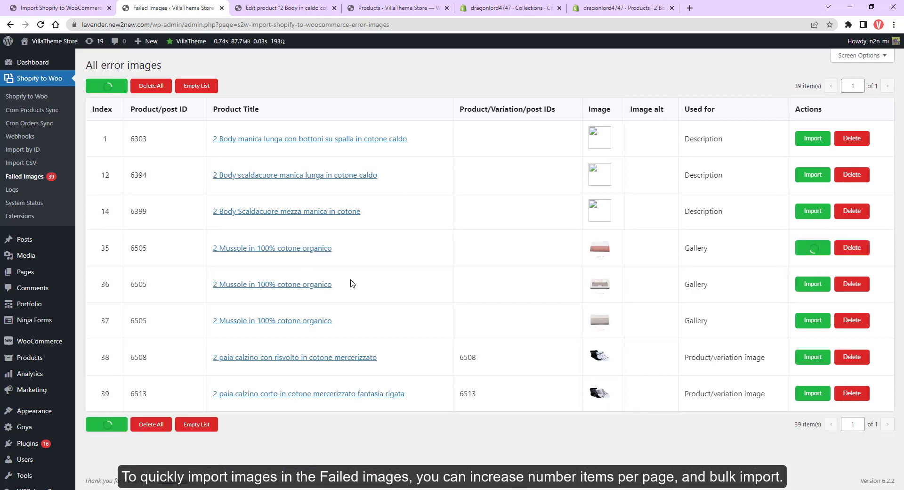
pyautogui.click(812, 247)
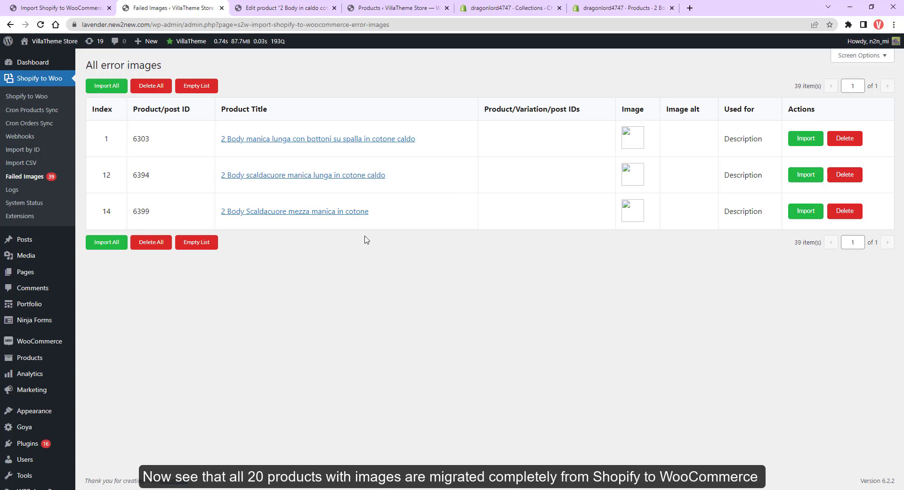
# Step: Confirm WooCommerce lists all 20 imported products, matching the Shopify collection's 20 products
pyautogui.click(397, 8)
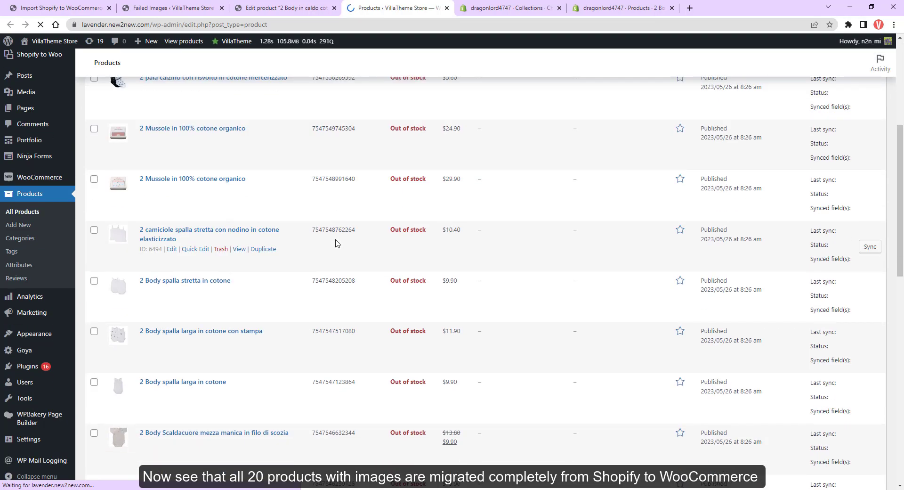
pyautogui.scroll(-3)
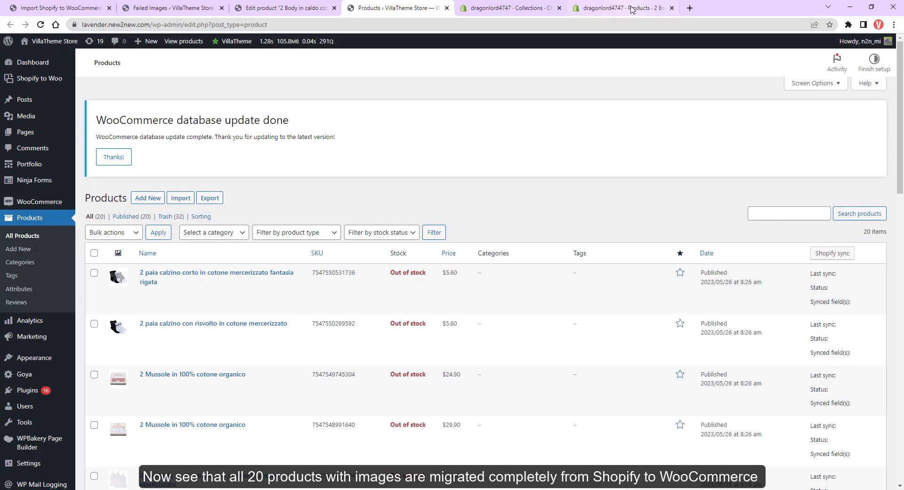
pyautogui.click(620, 8)
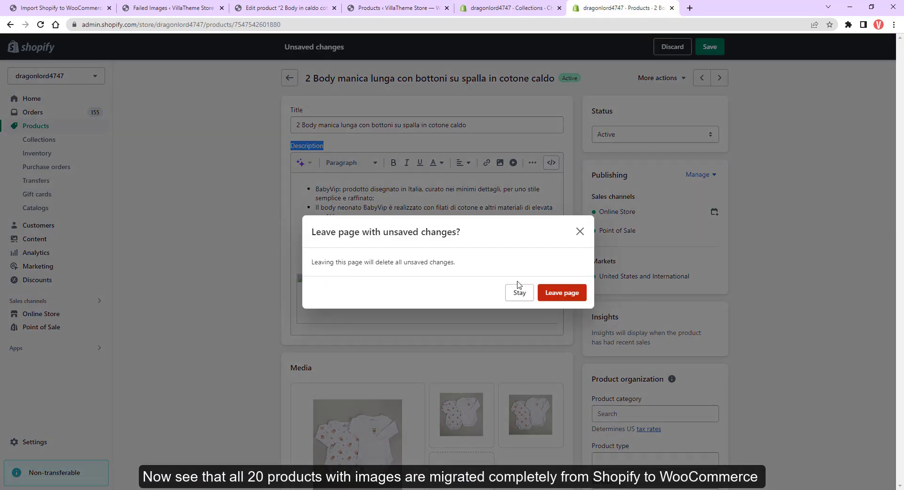
pyautogui.click(560, 293)
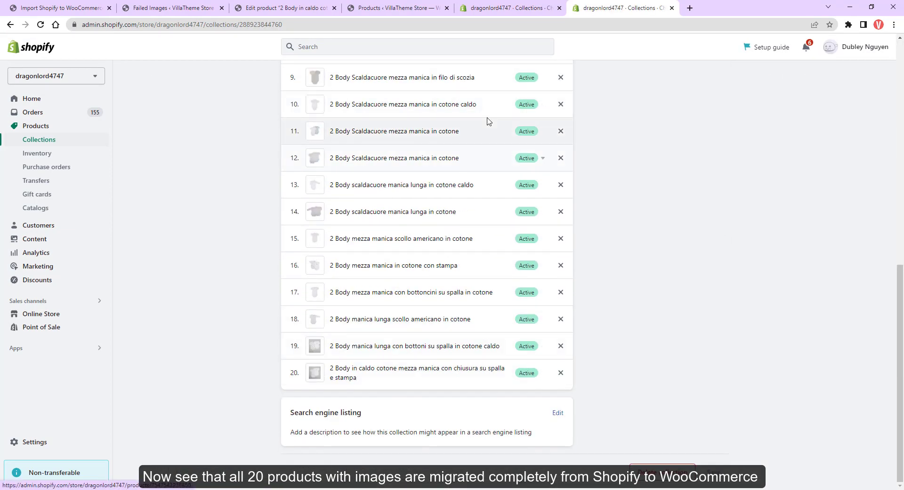
pyautogui.click(398, 8)
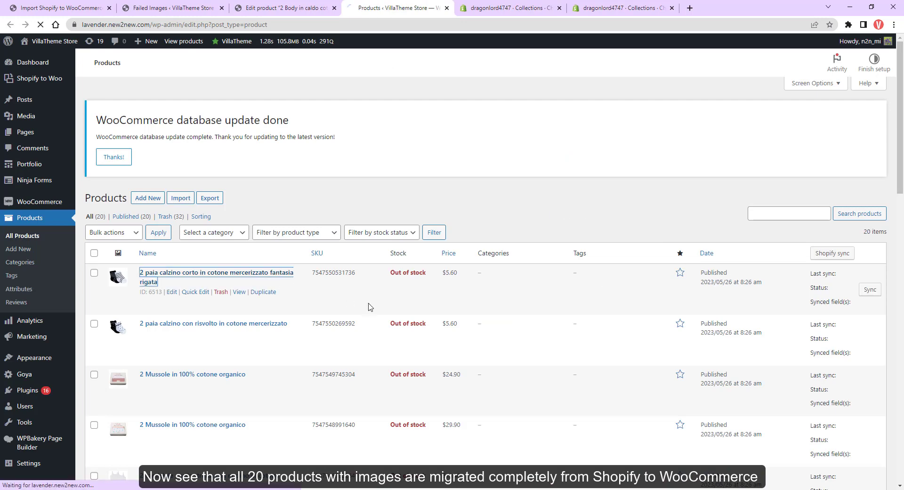
# Step: Check the striped short socks product's imported image, then open 2 Mussole in 100% cotone organico
pyautogui.click(216, 272)
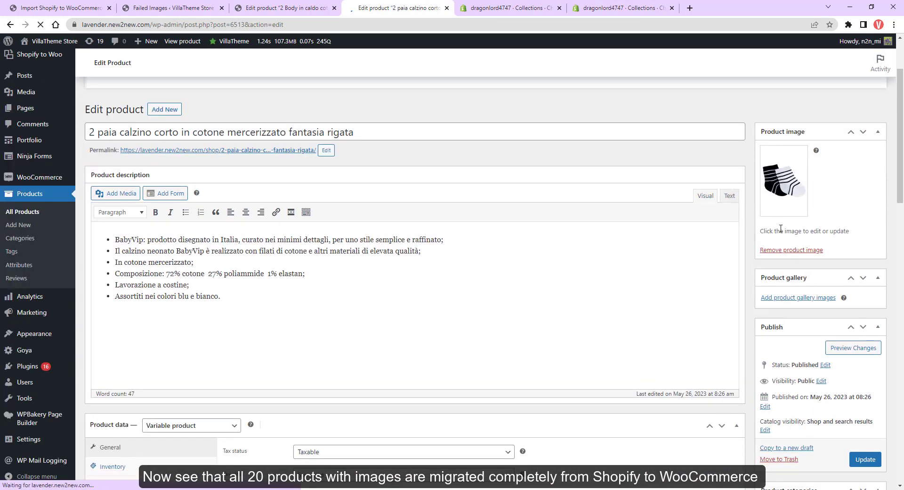
pyautogui.scroll(-3)
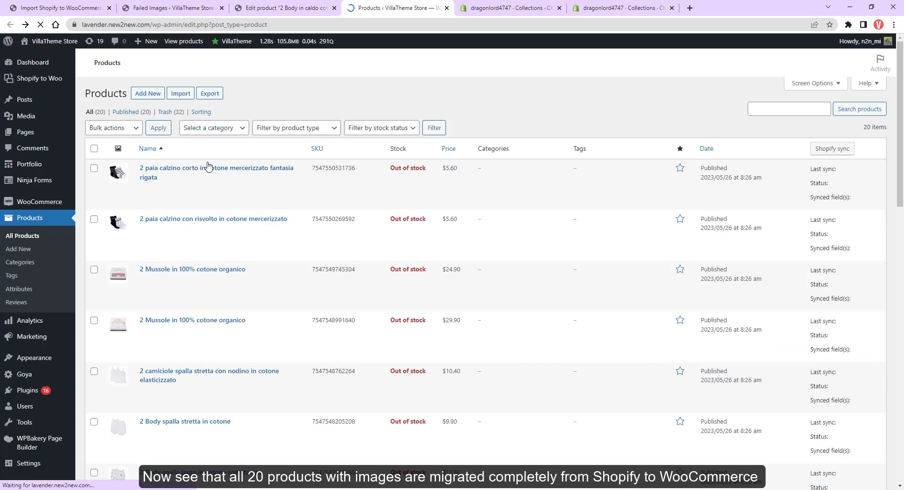
pyautogui.scroll(-3)
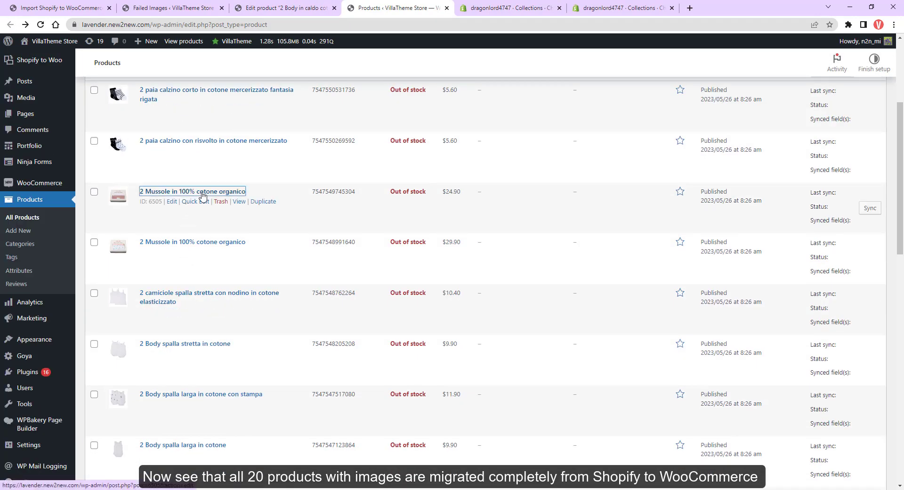
pyautogui.click(192, 191)
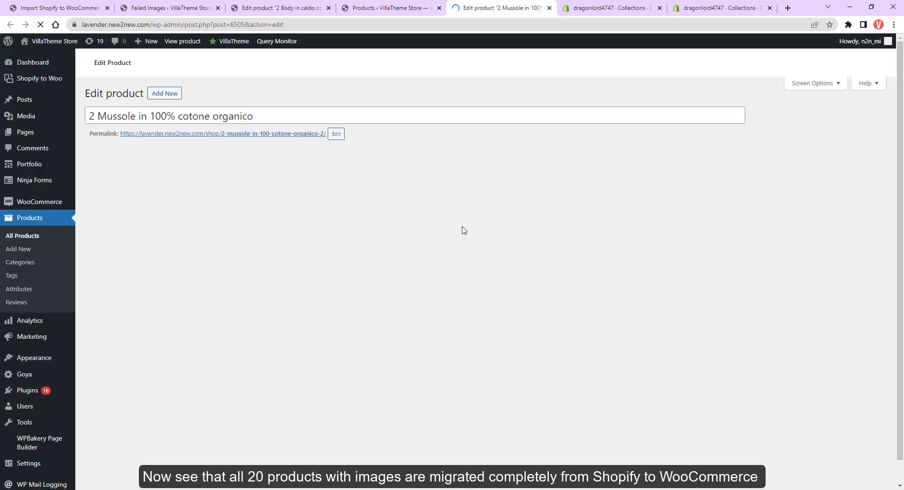